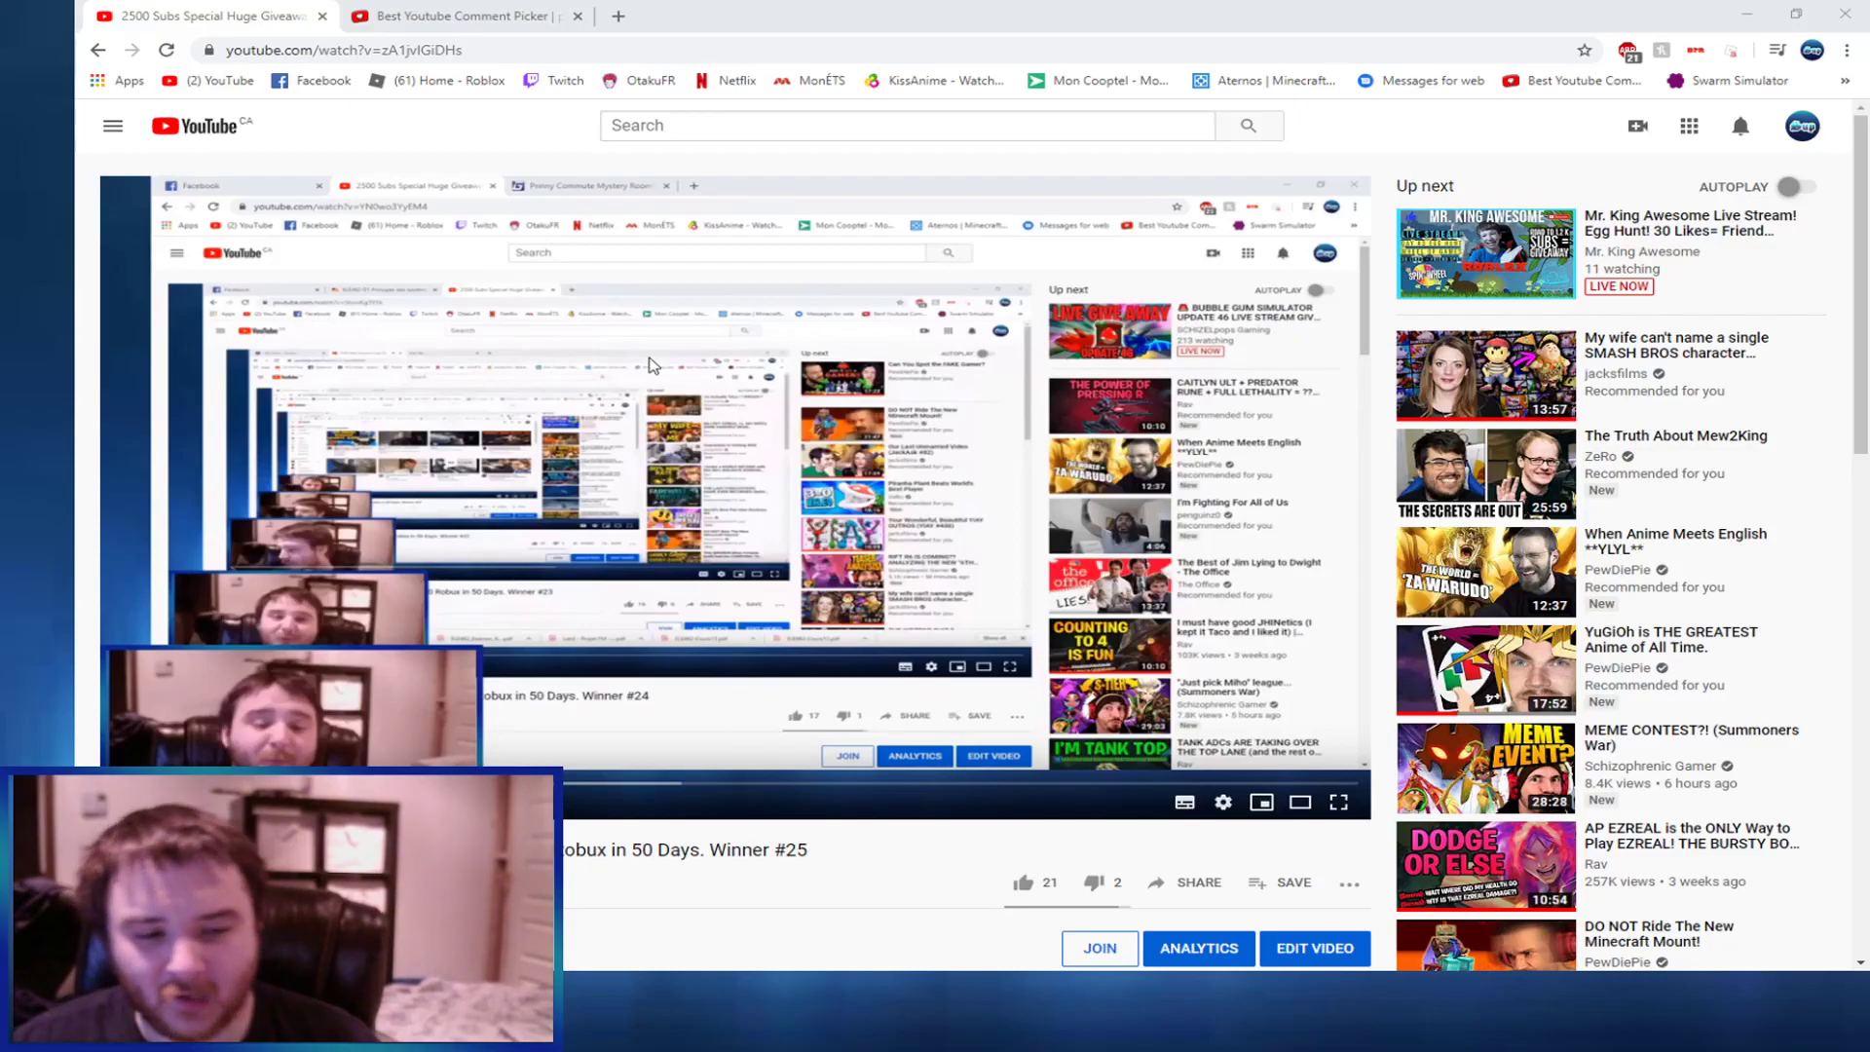
click(464, 16)
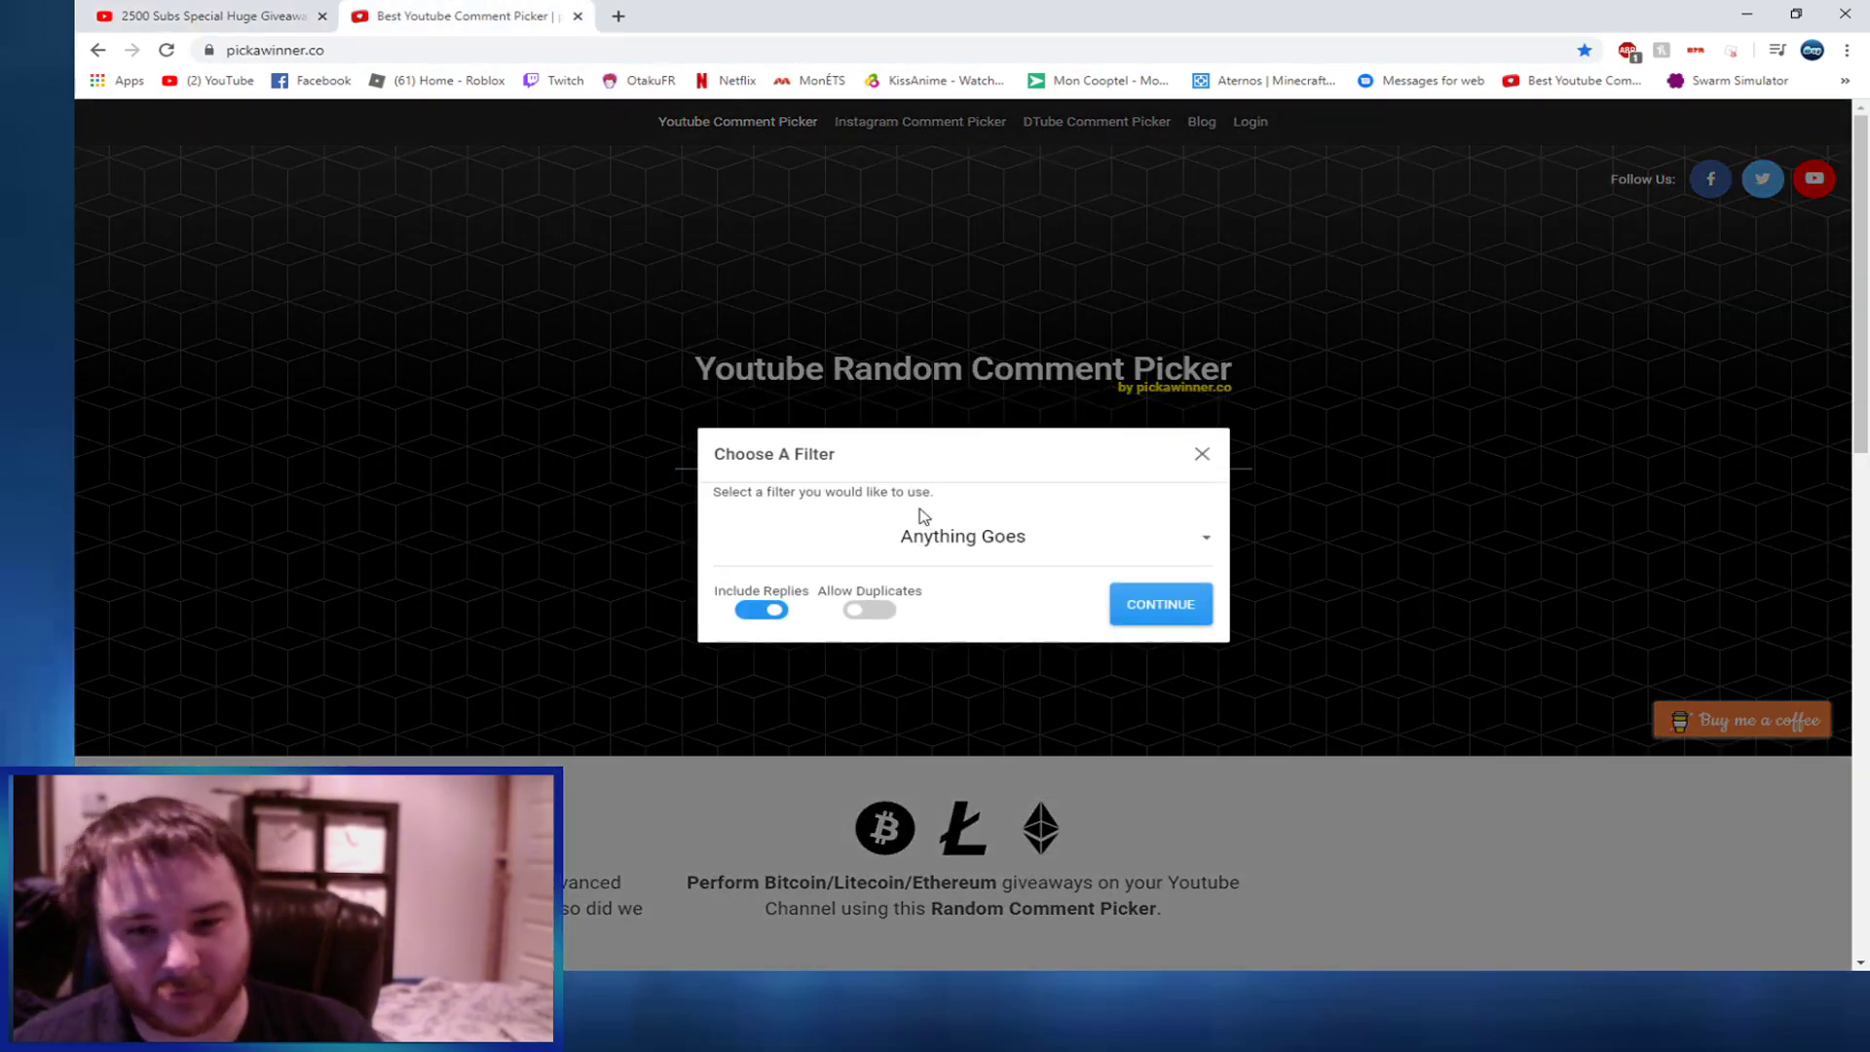
click(1159, 604)
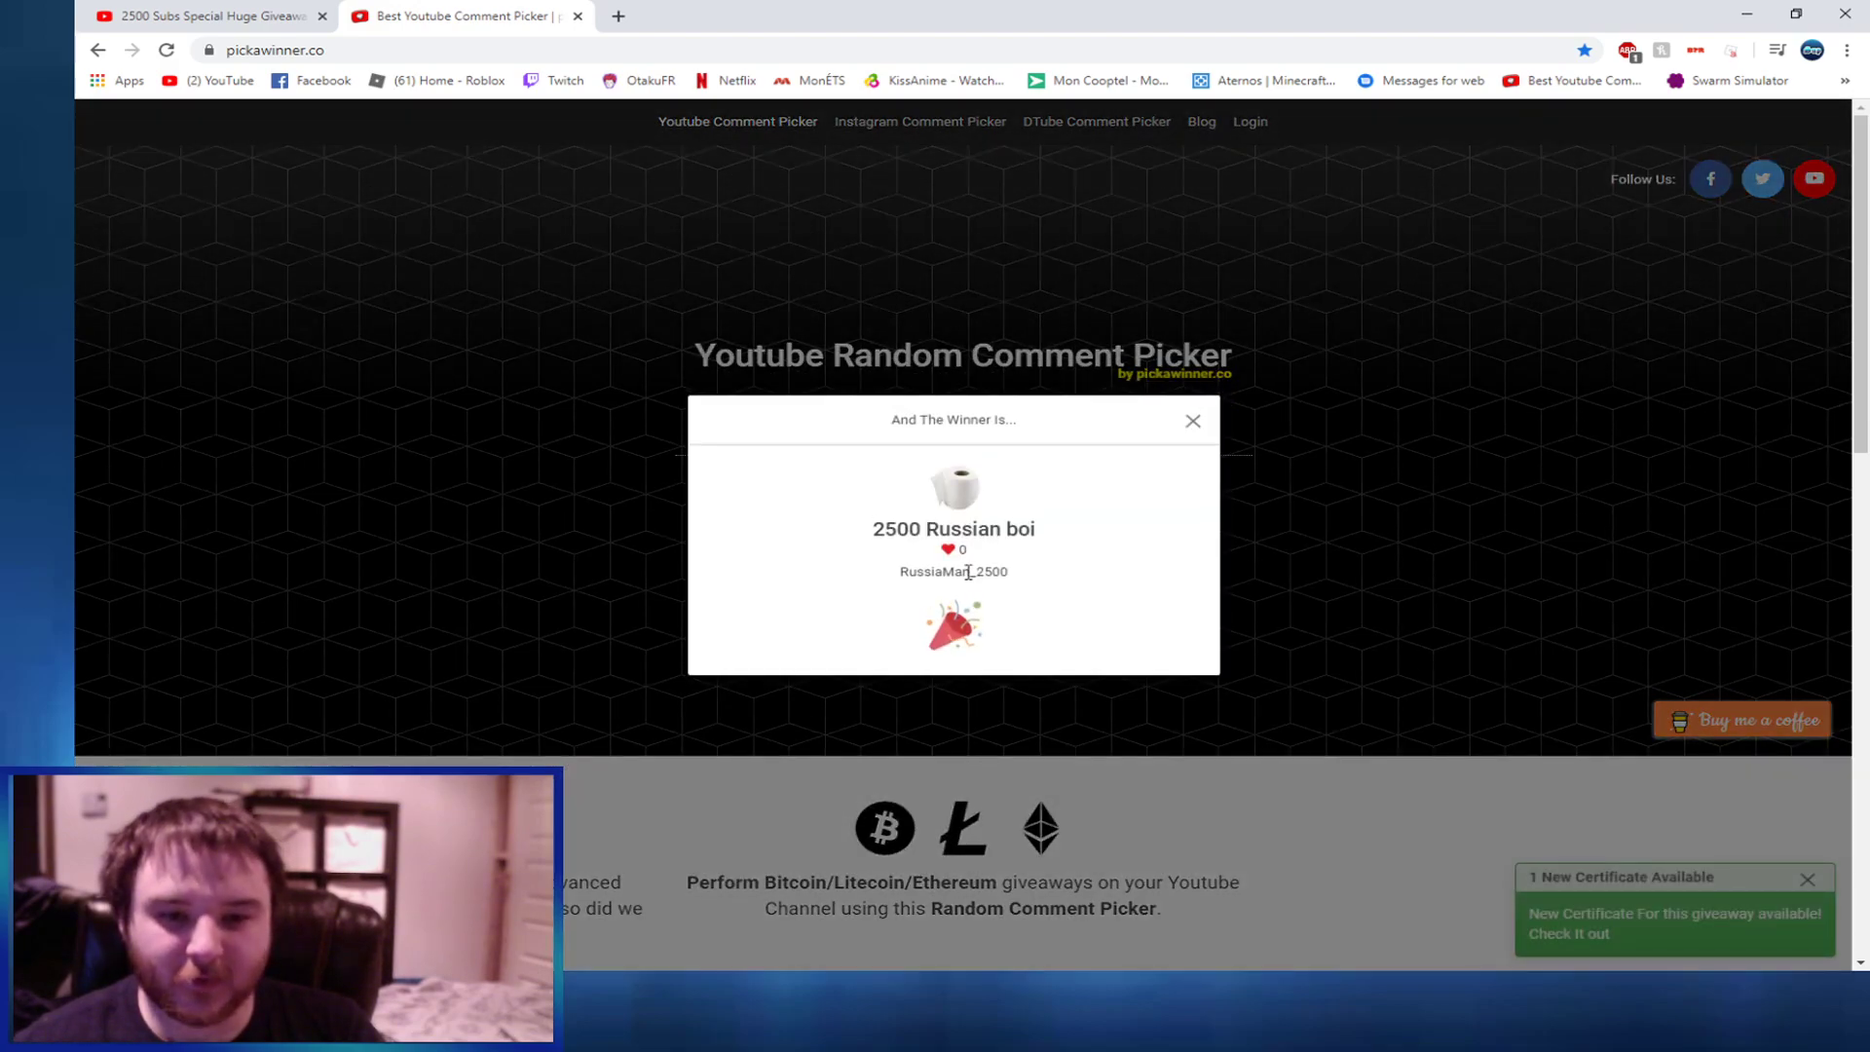
double_click(952, 572)
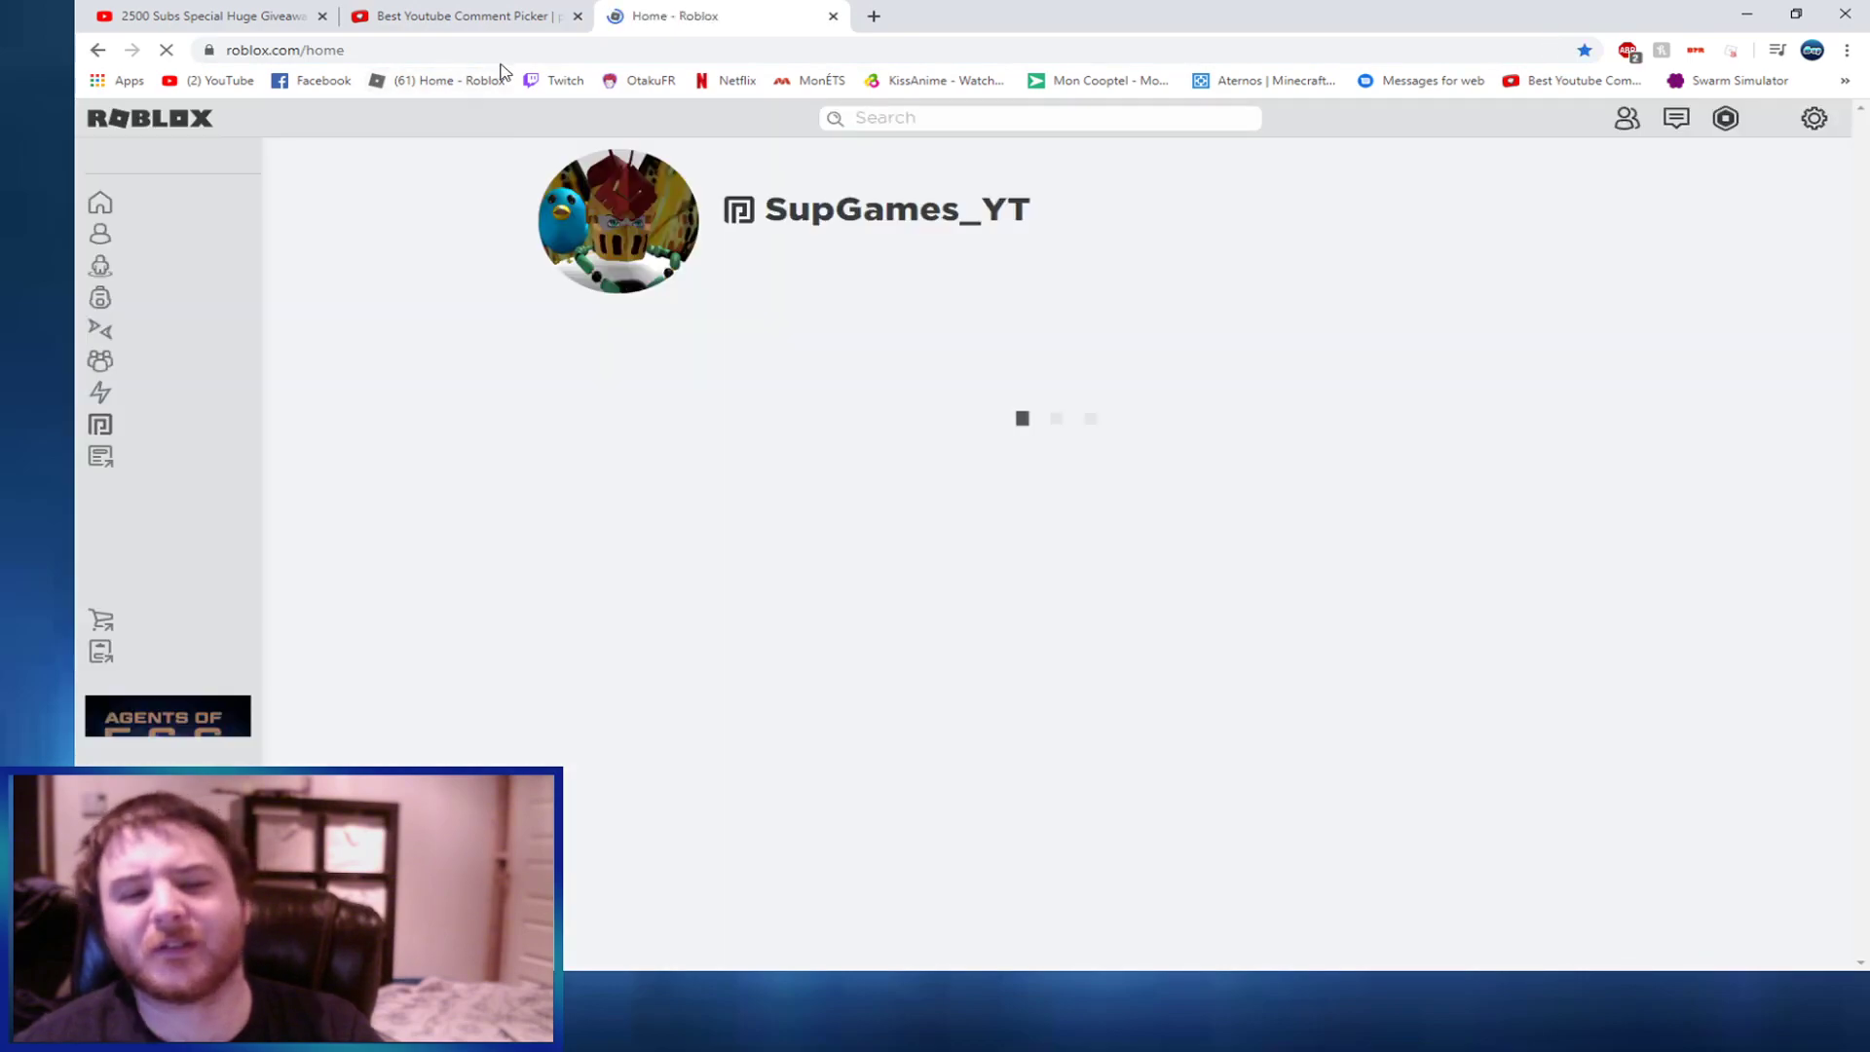
Open Configure Group for Sup Games Group from its ••• menu
click(149, 359)
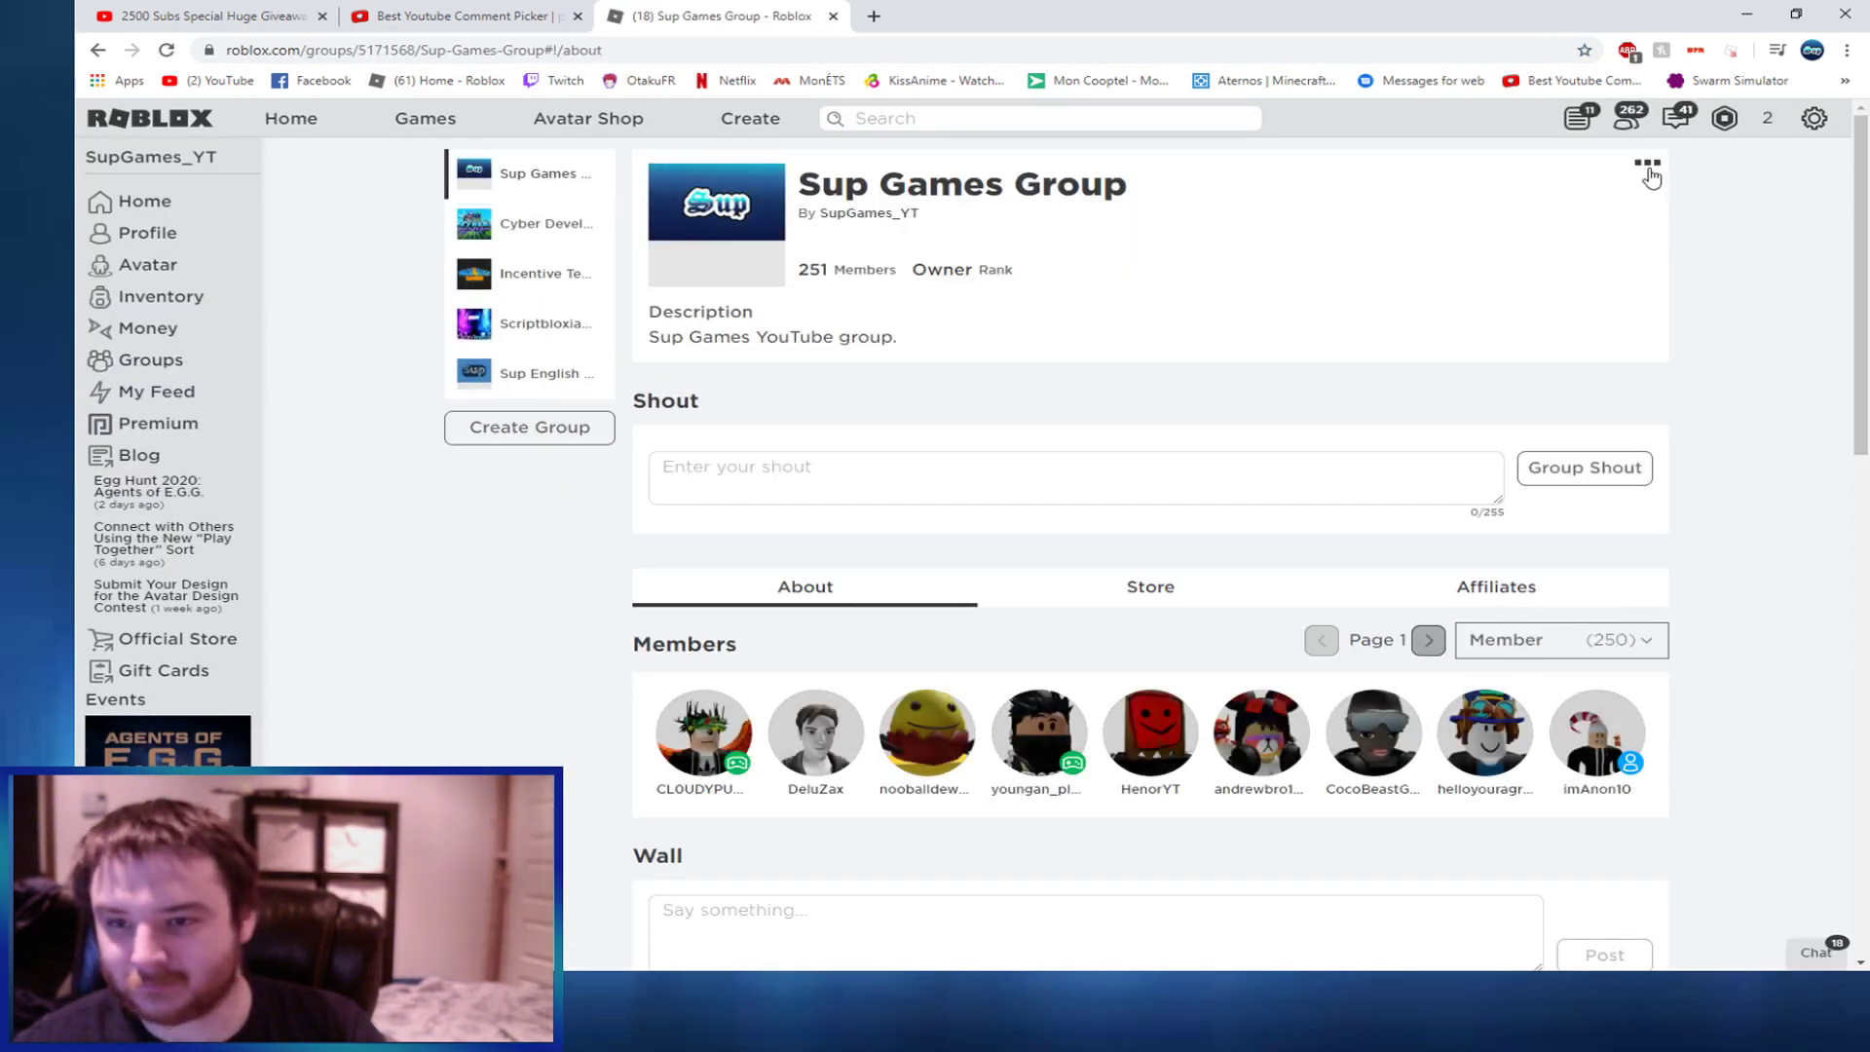
click(1648, 163)
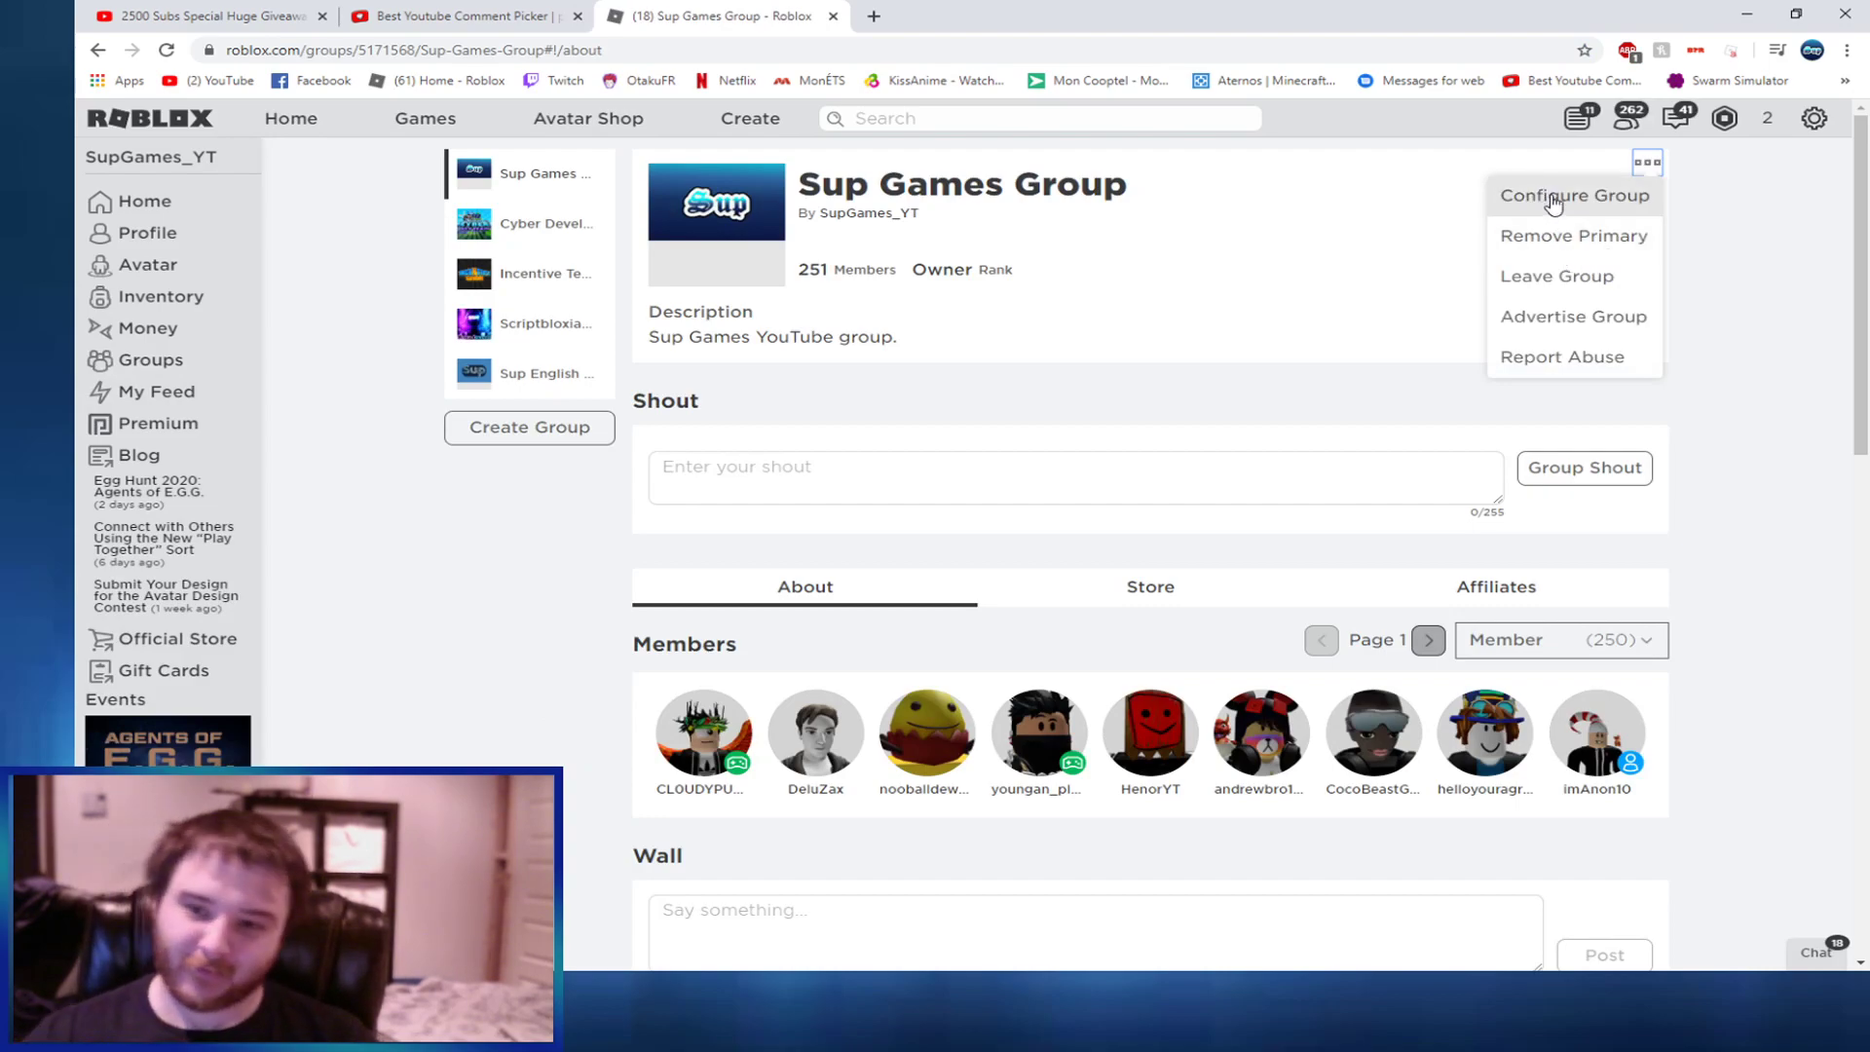
click(1573, 195)
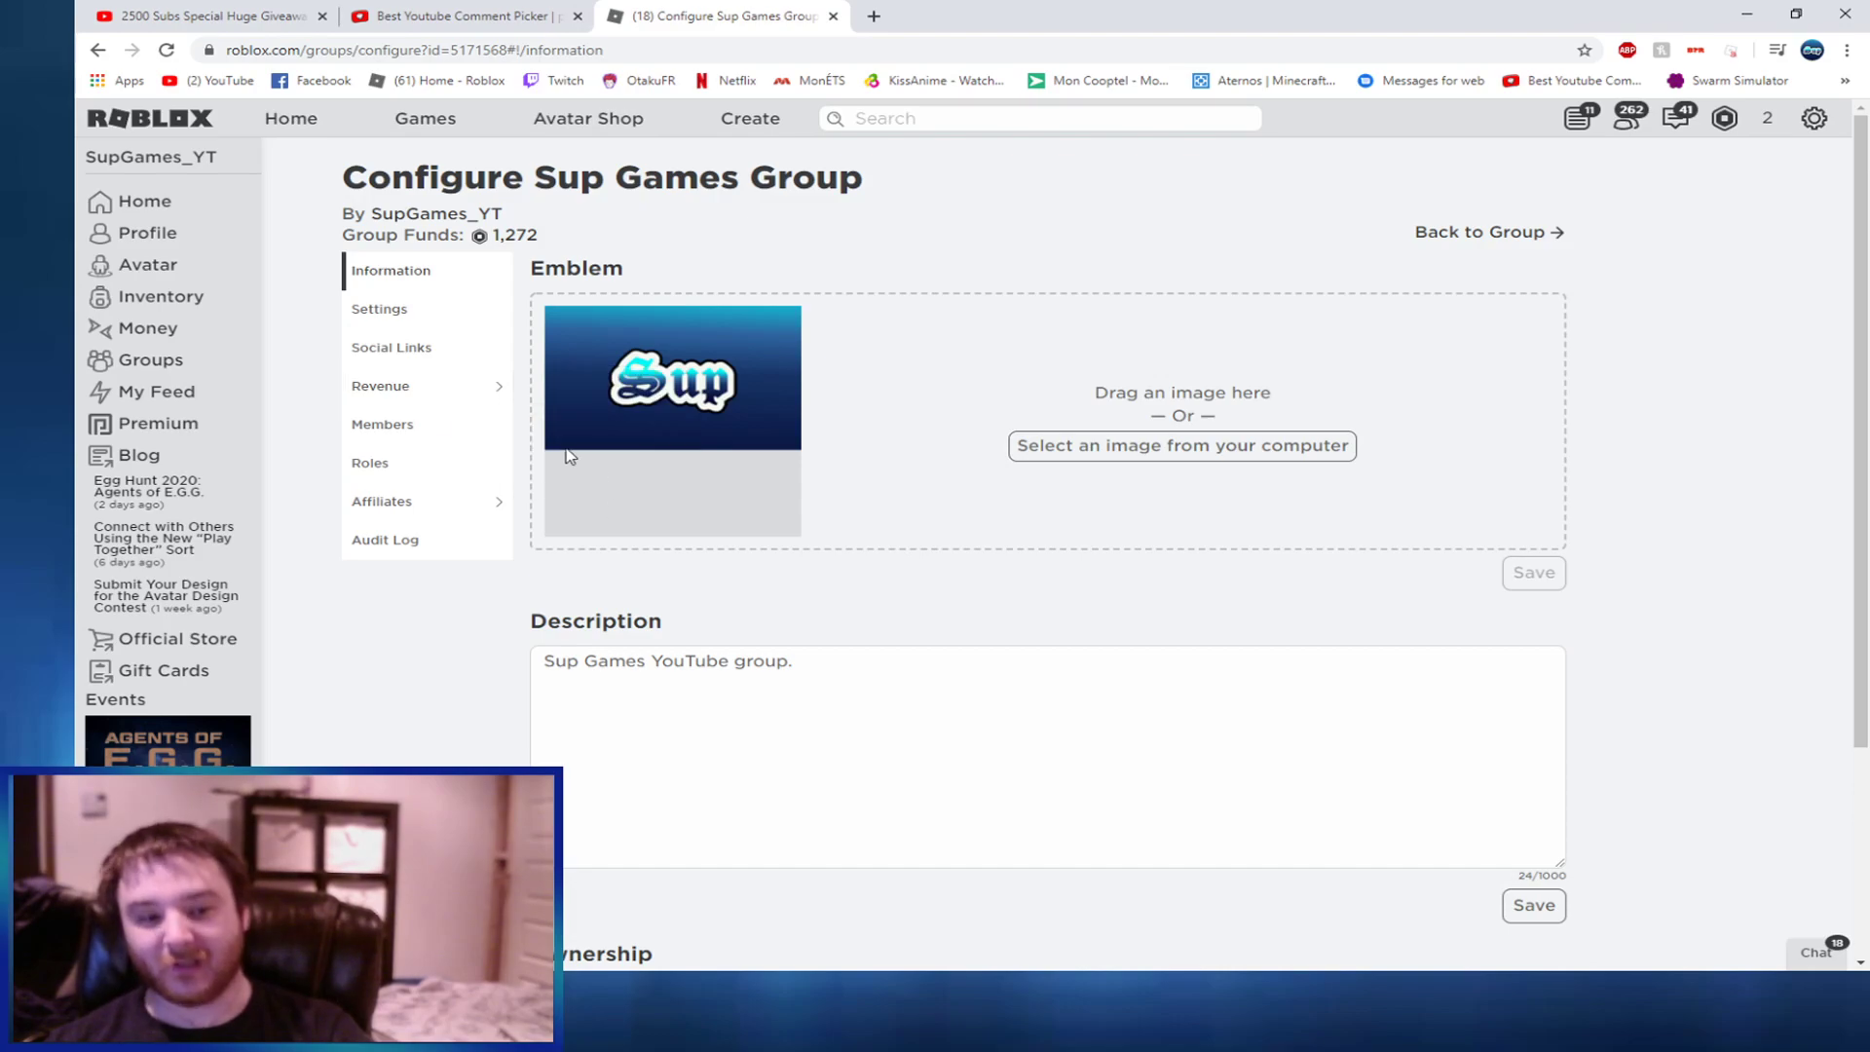
click(381, 386)
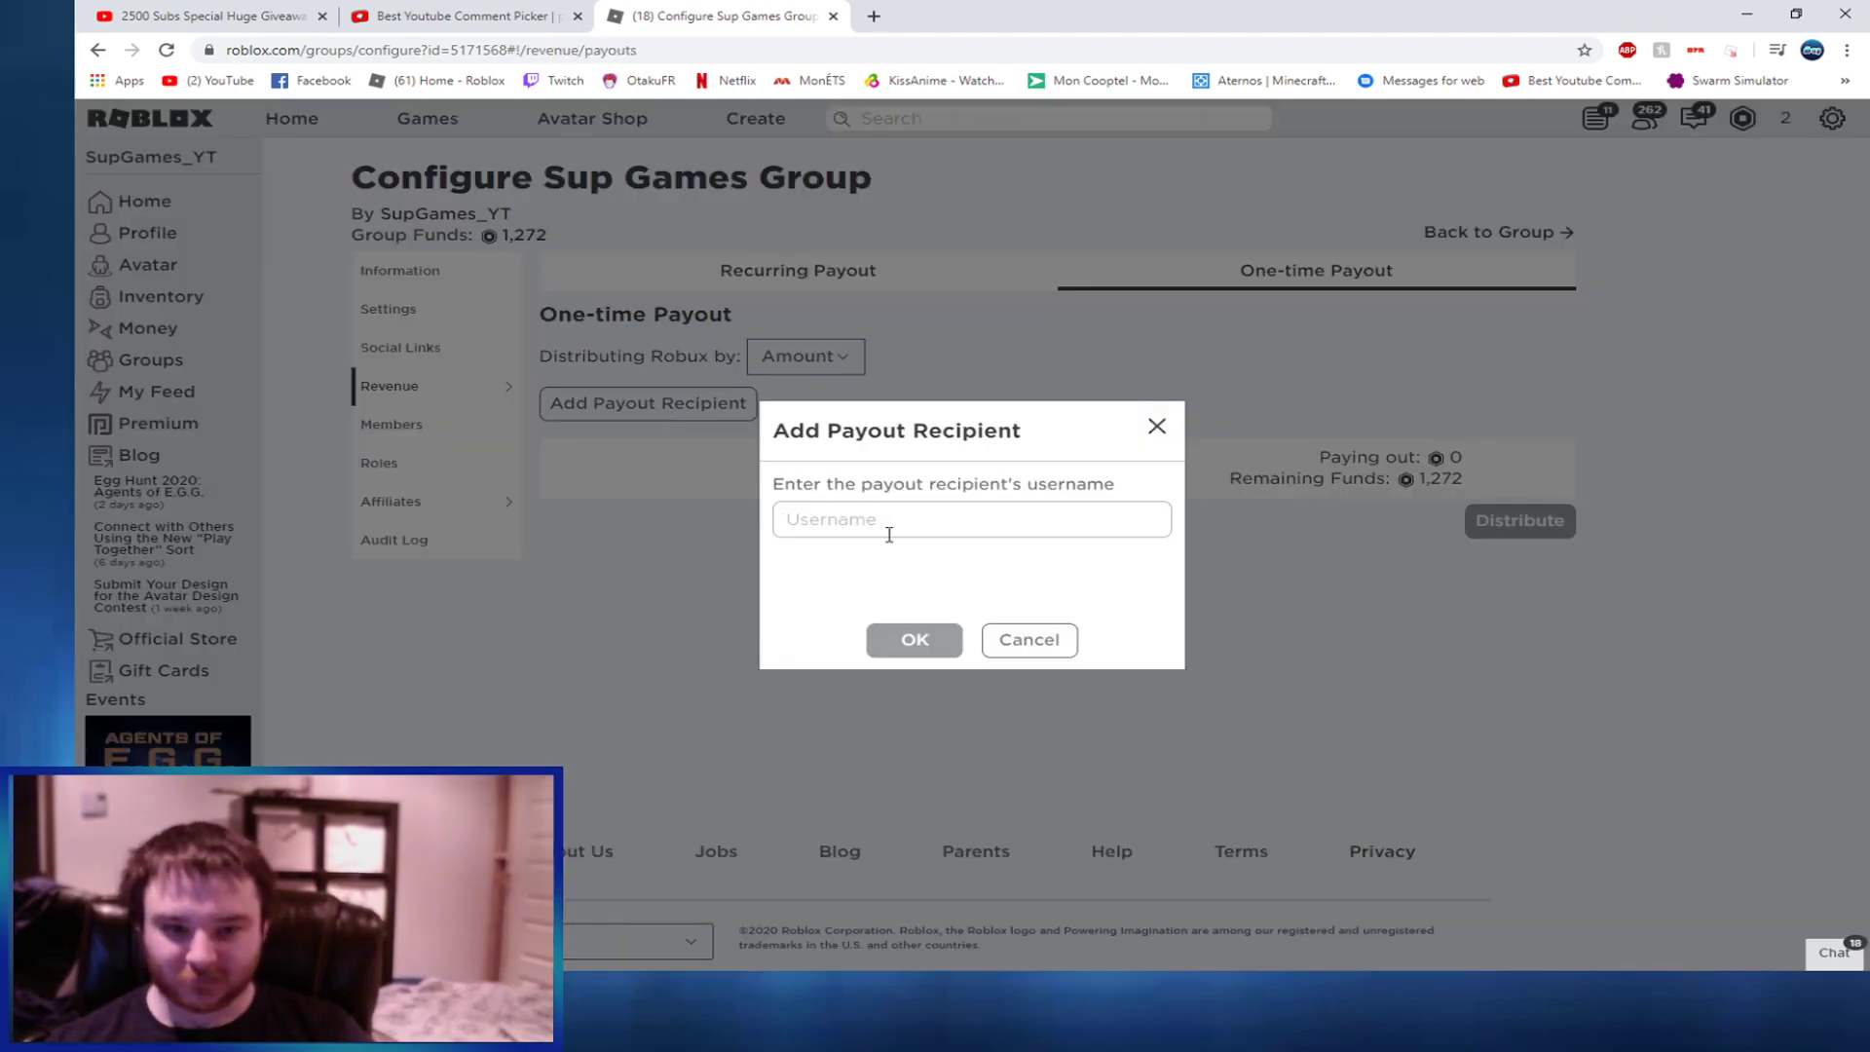
text(RussiaMan_2500)
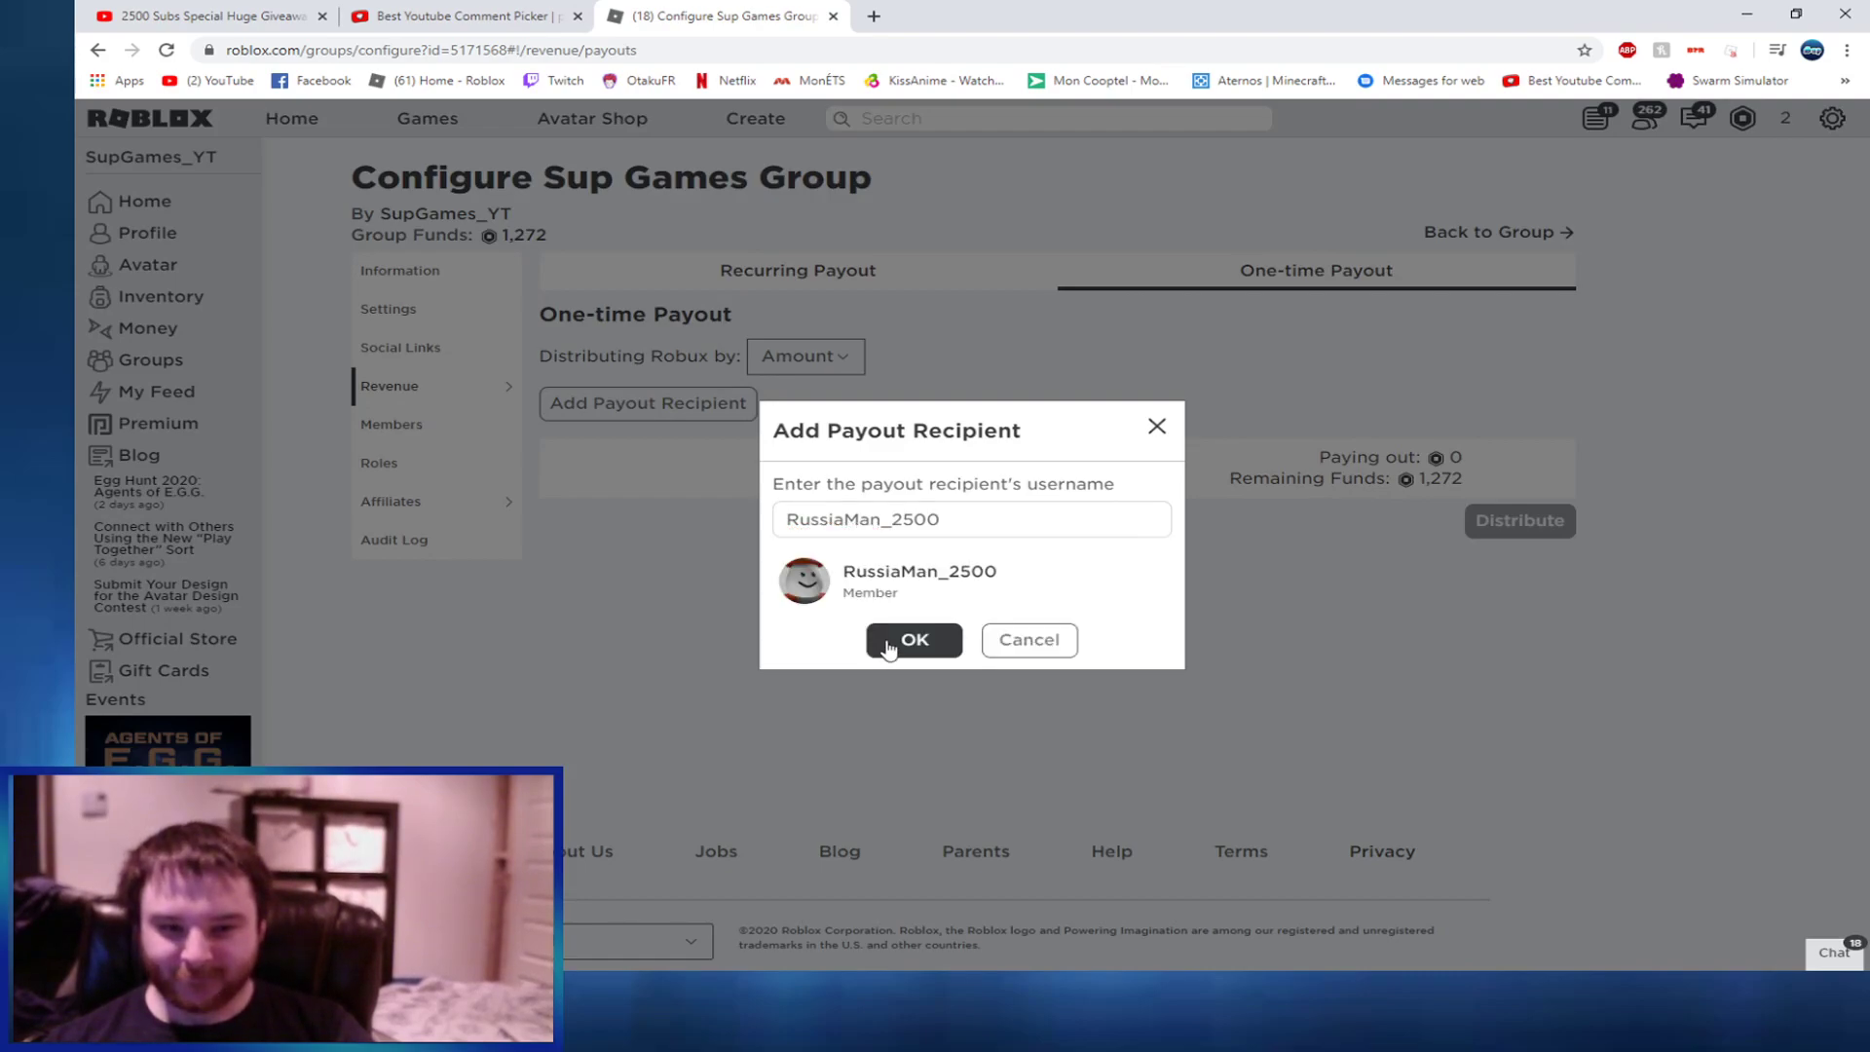
click(913, 641)
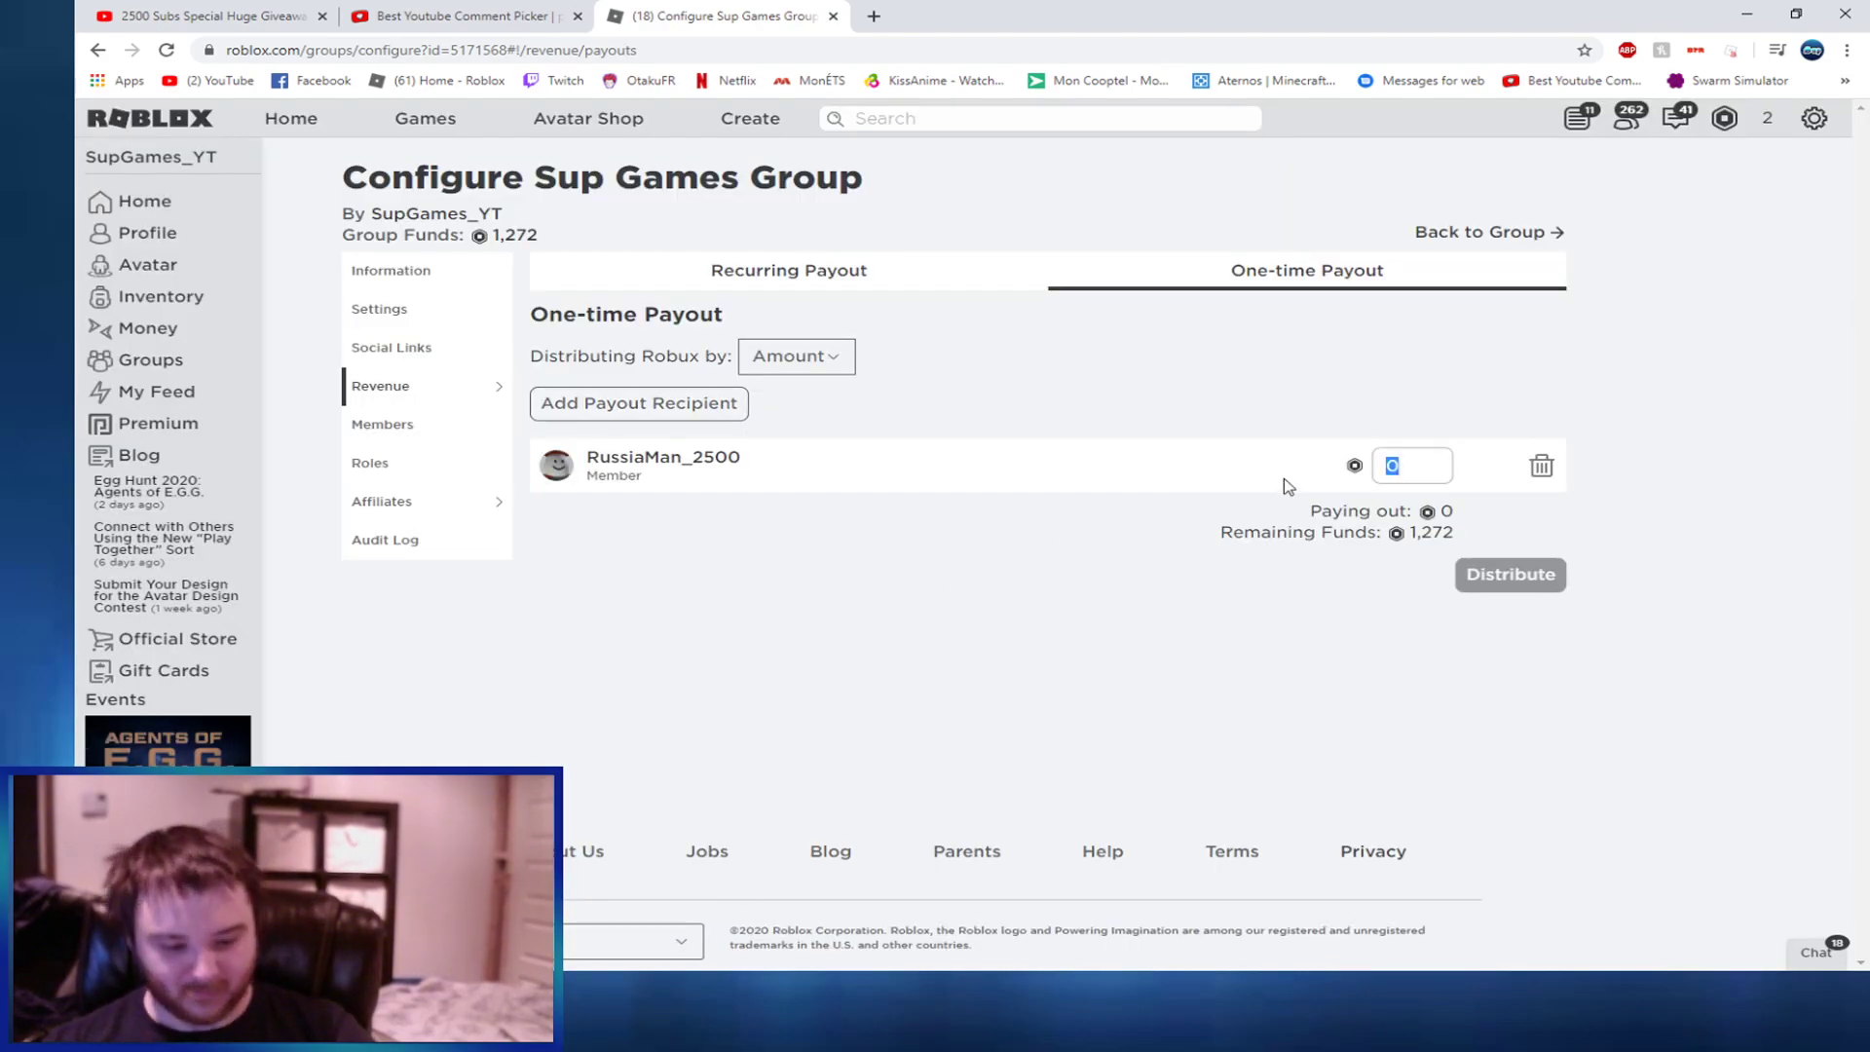
click(1509, 573)
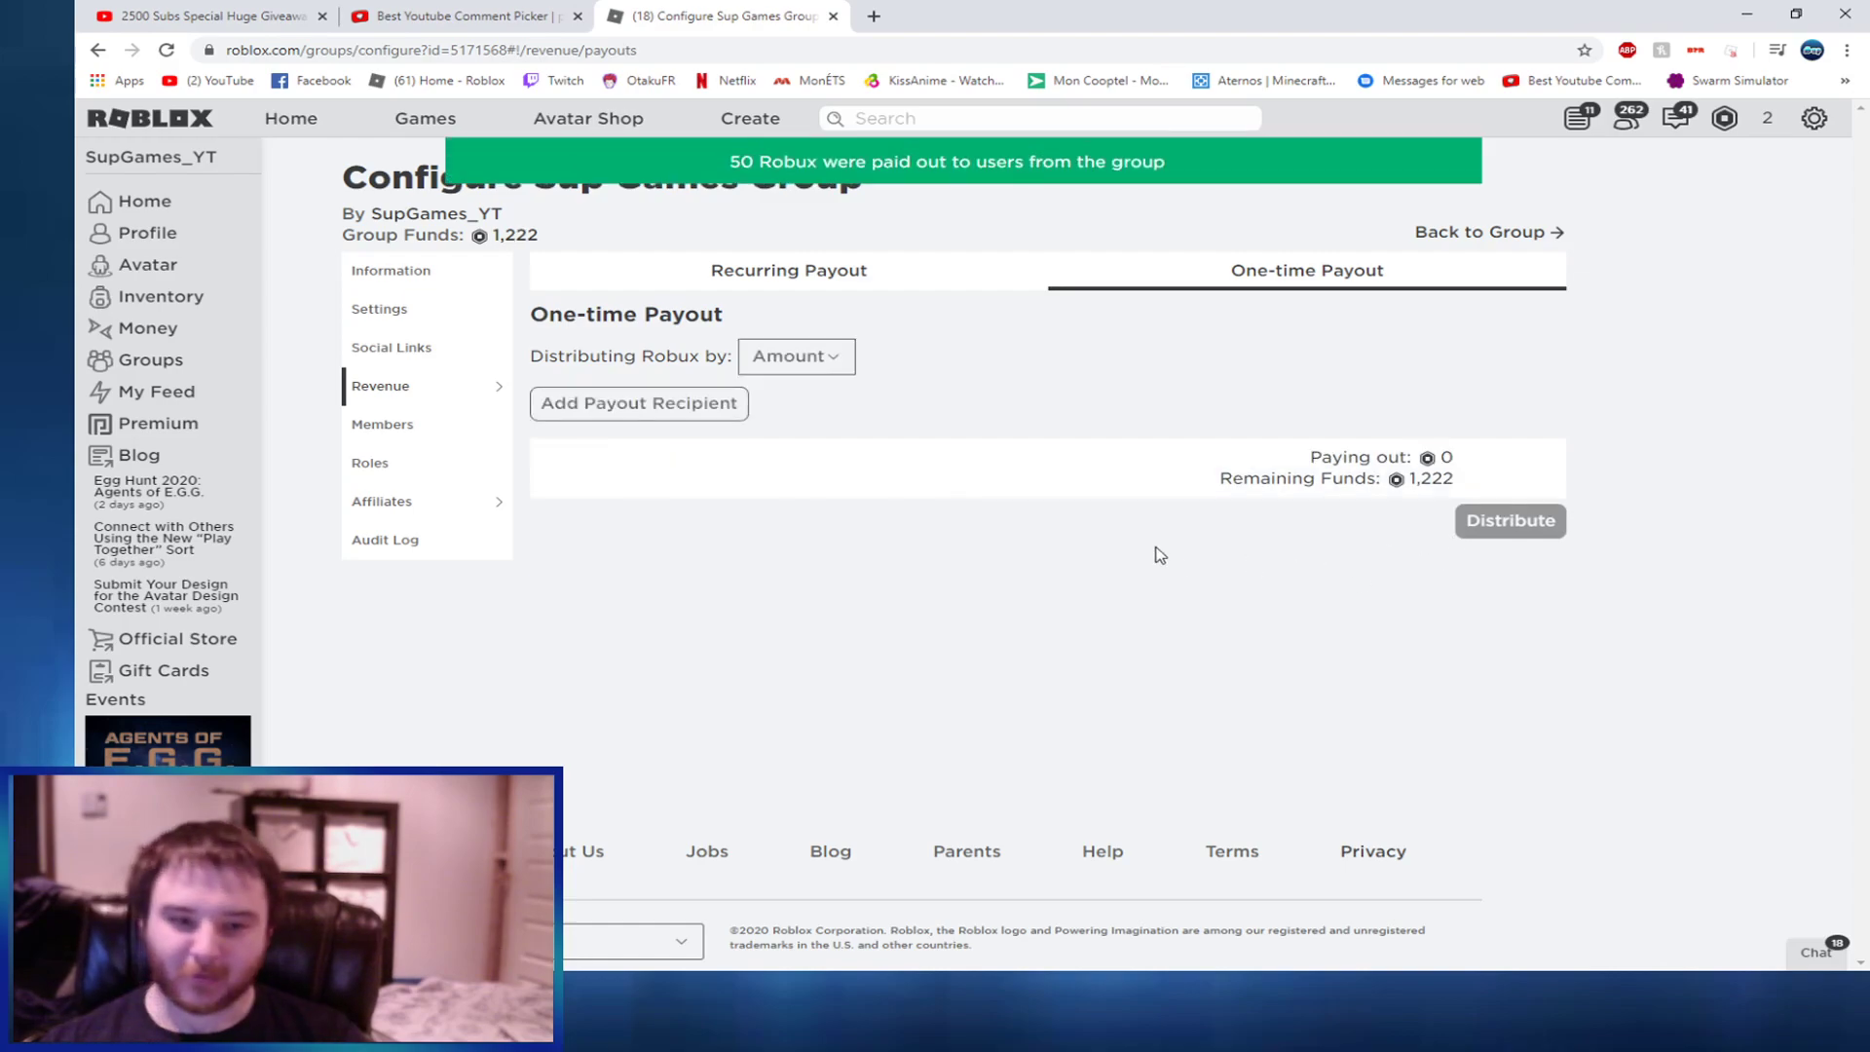
Close the pickawinner.co comment picker tab
click(459, 15)
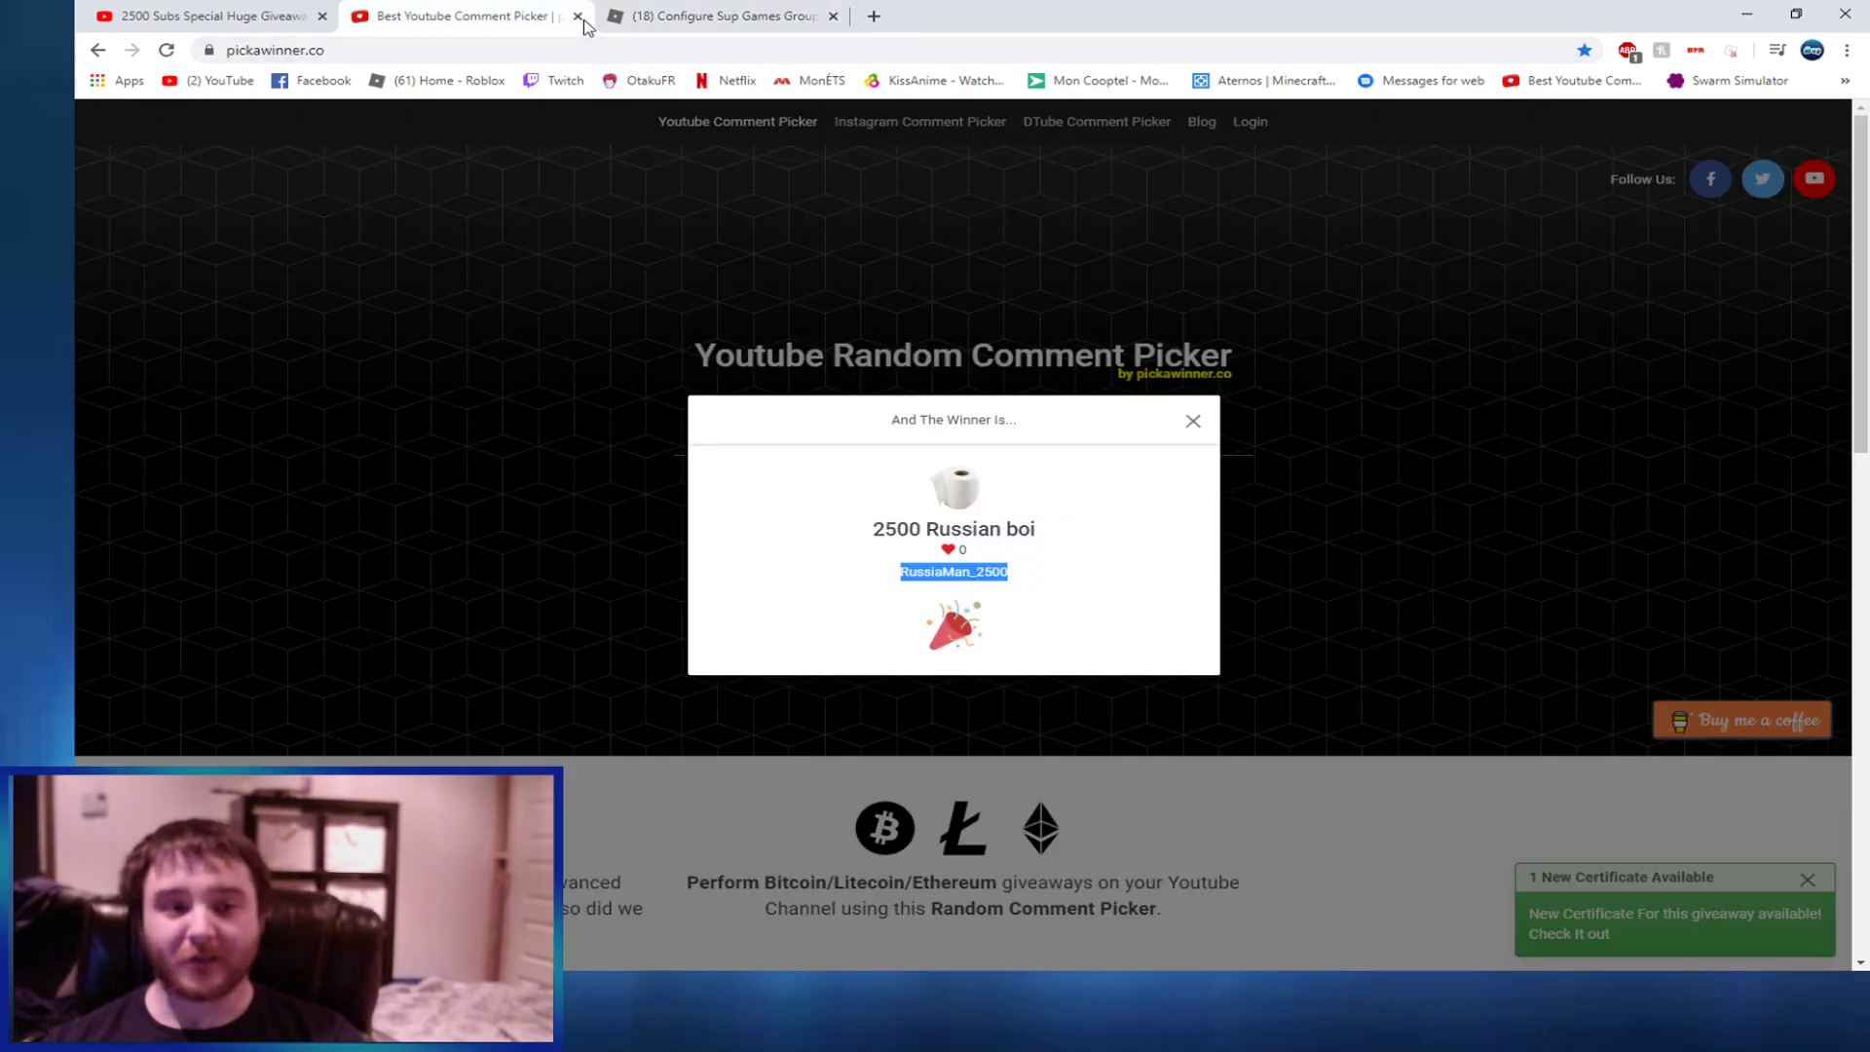
click(578, 16)
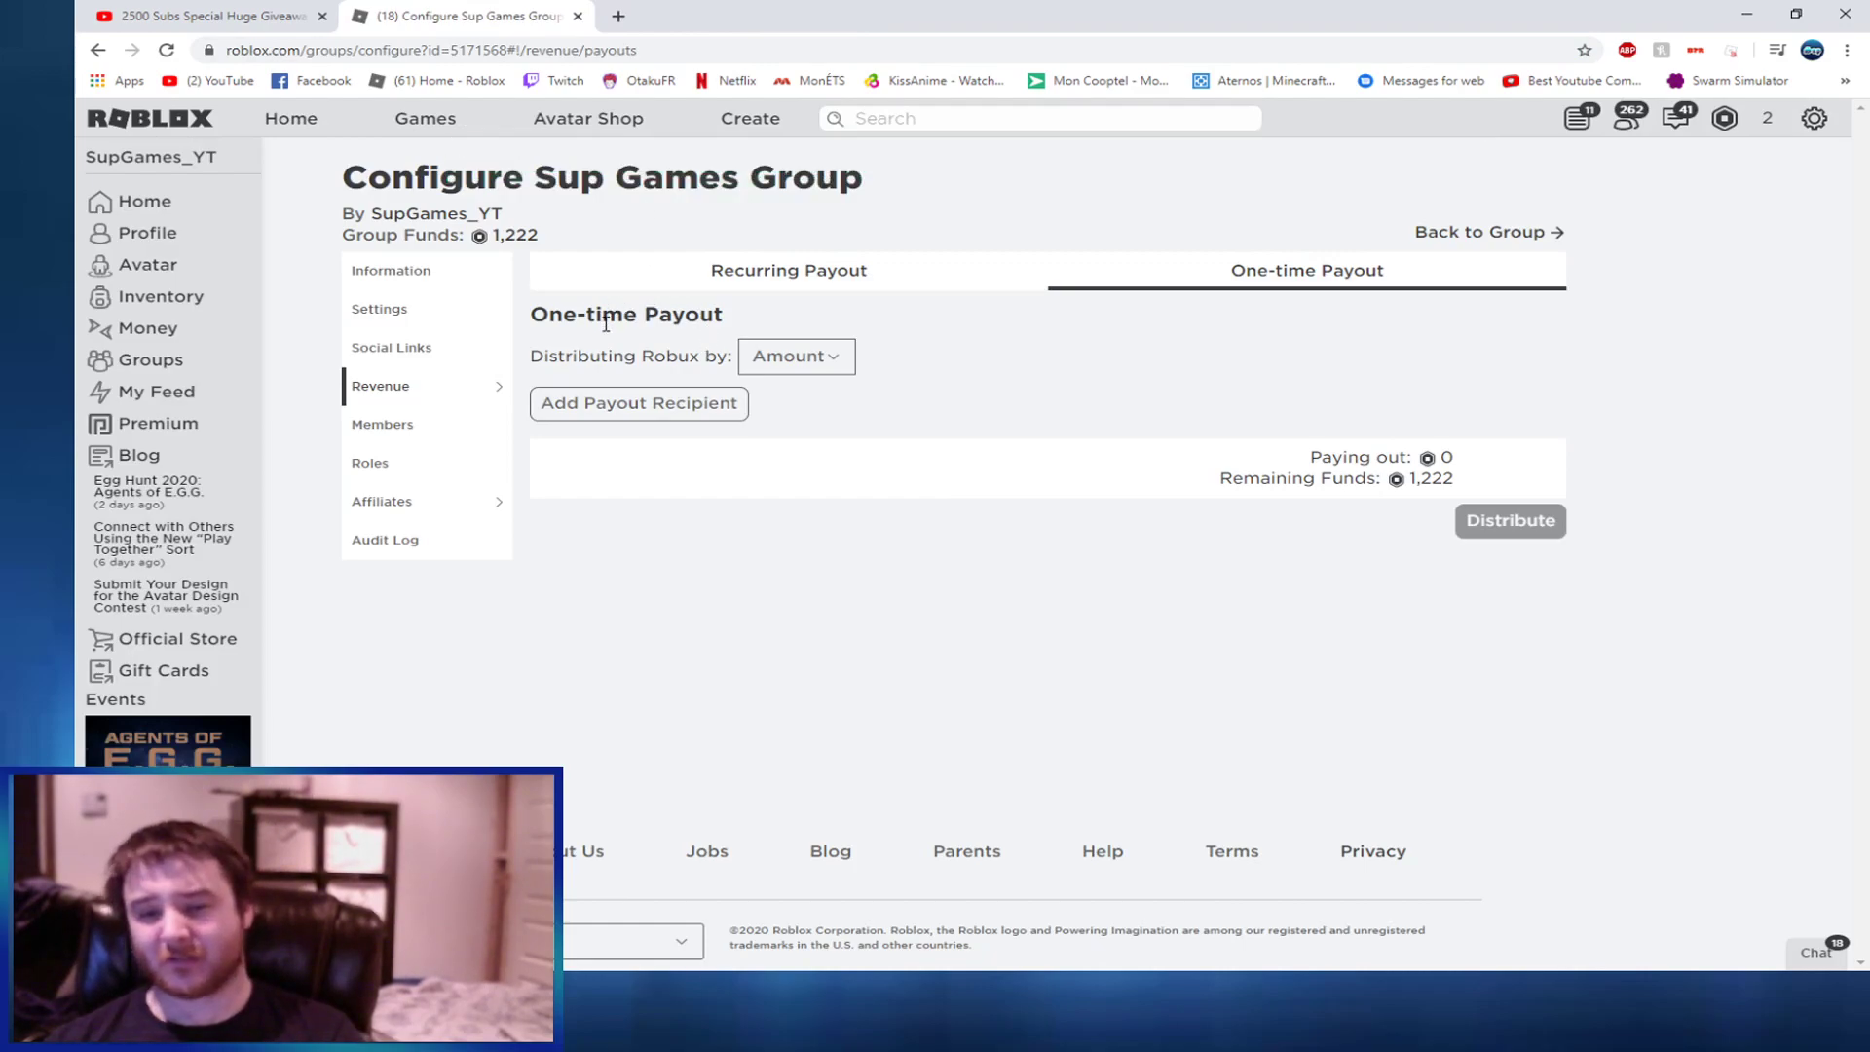
mouse_move(167, 126)
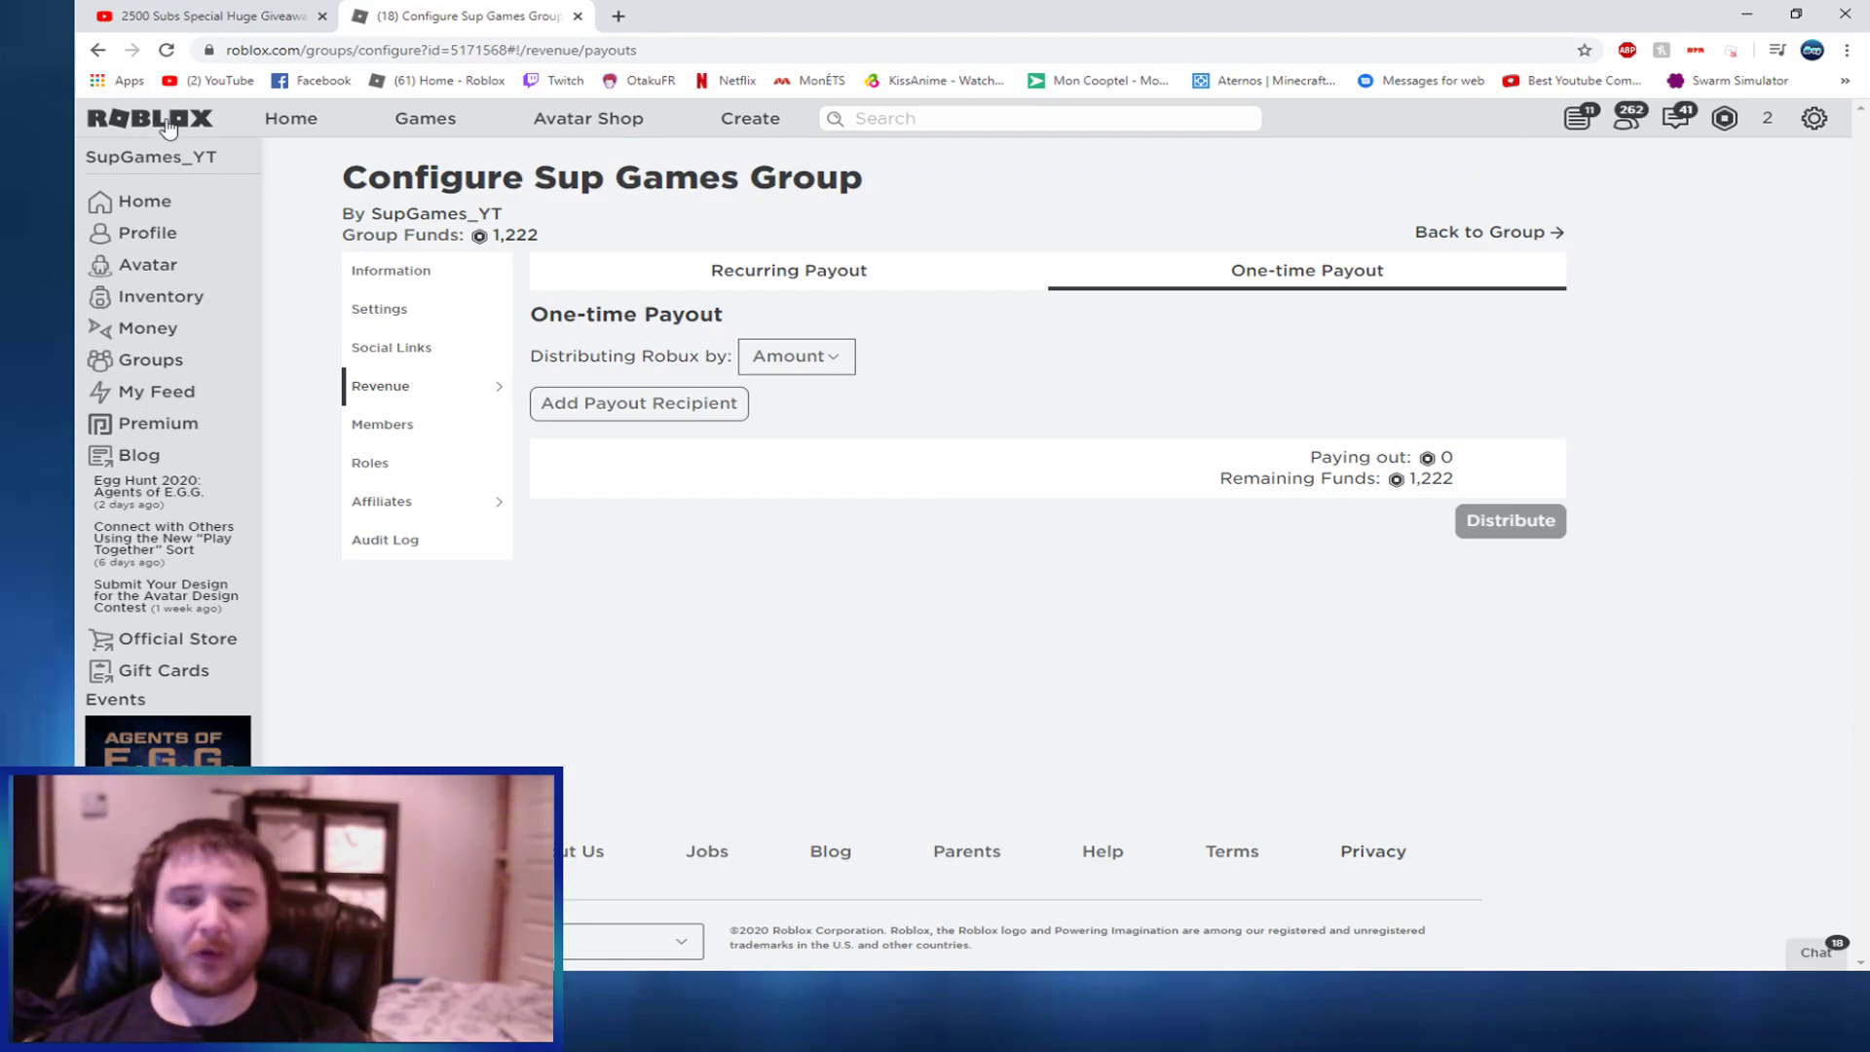
mouse_move(898, 658)
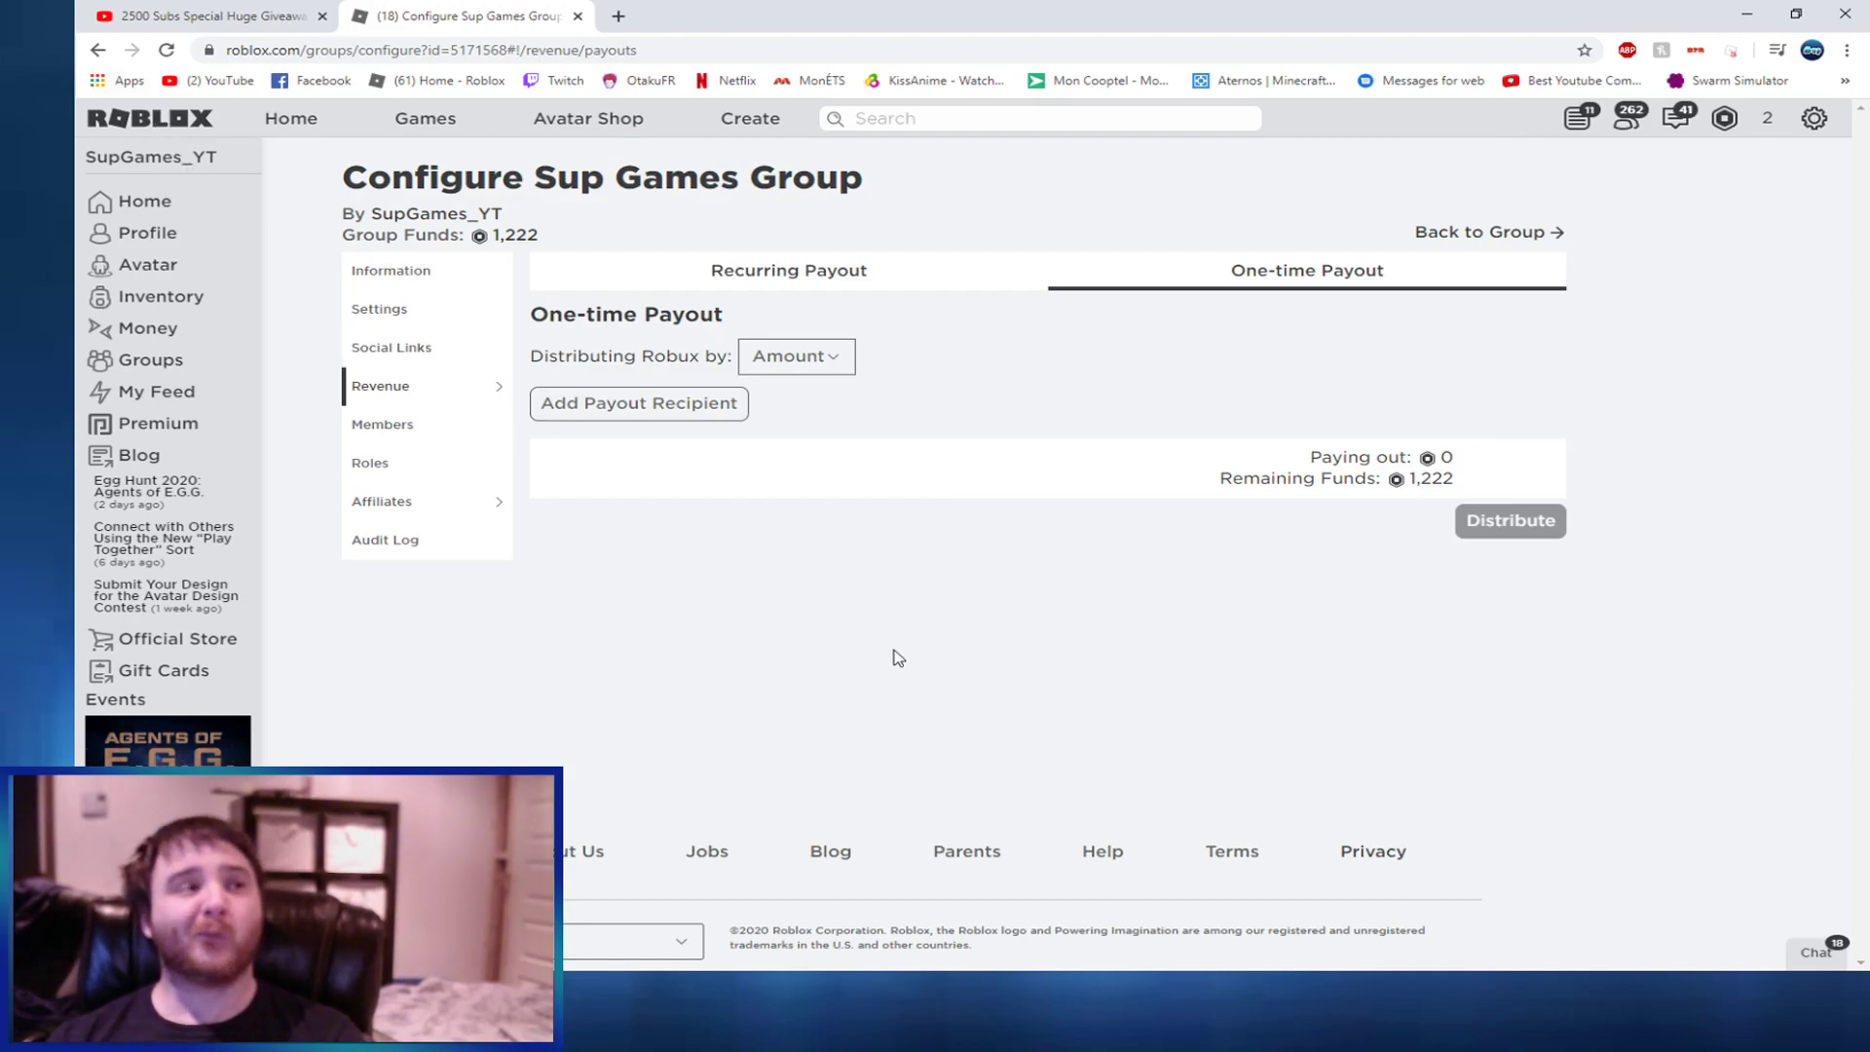
mouse_move(918, 718)
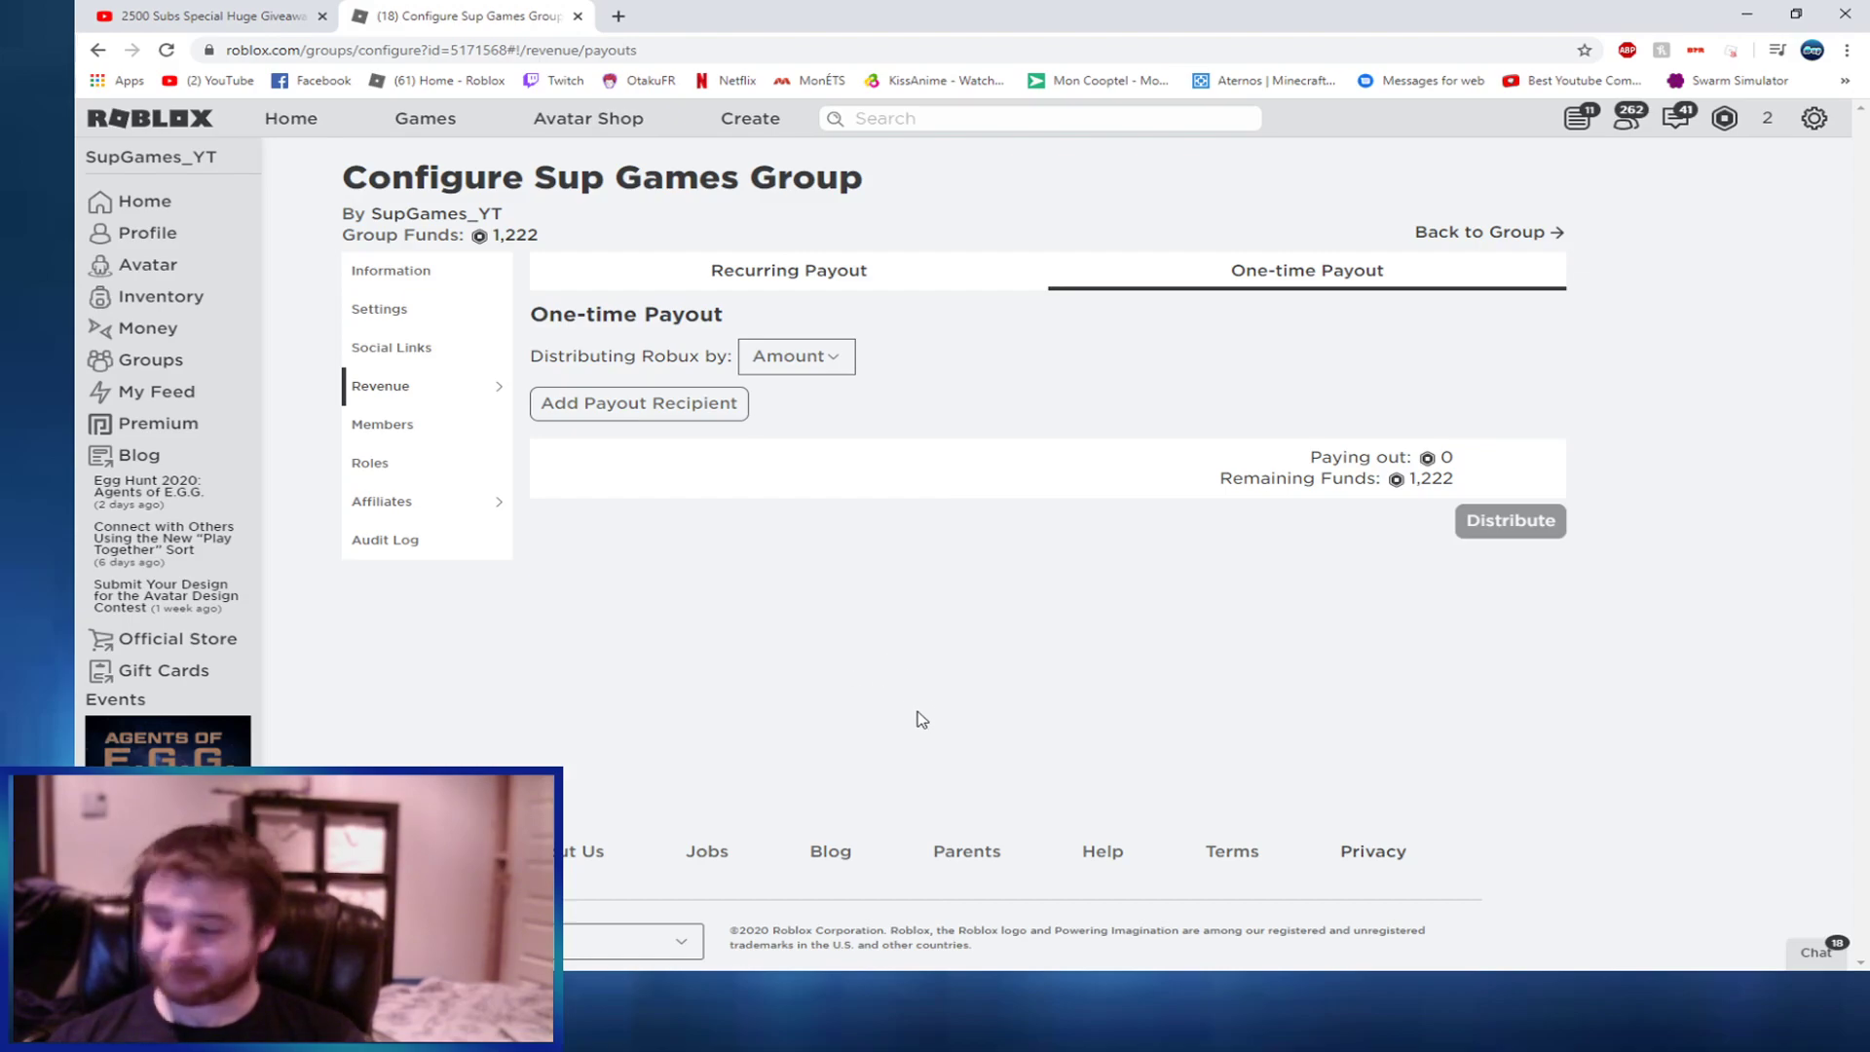